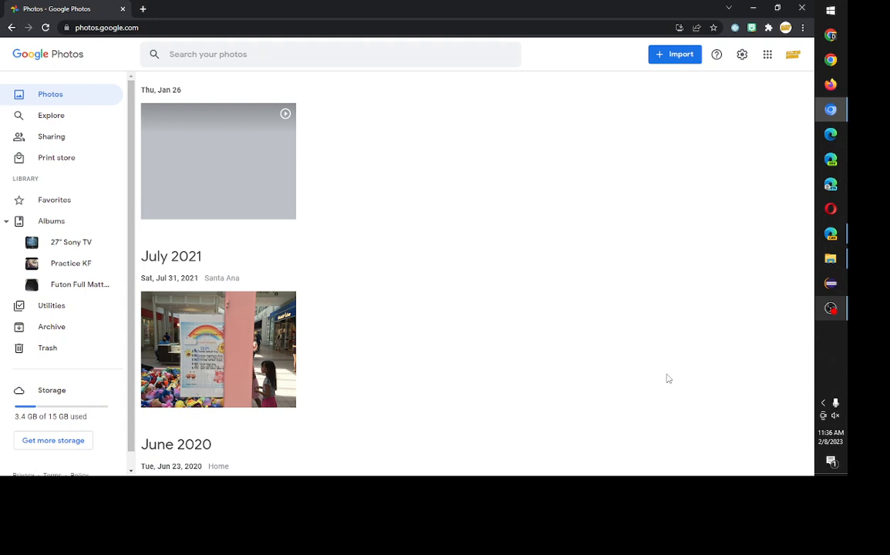
pyautogui.moveTo(694, 371)
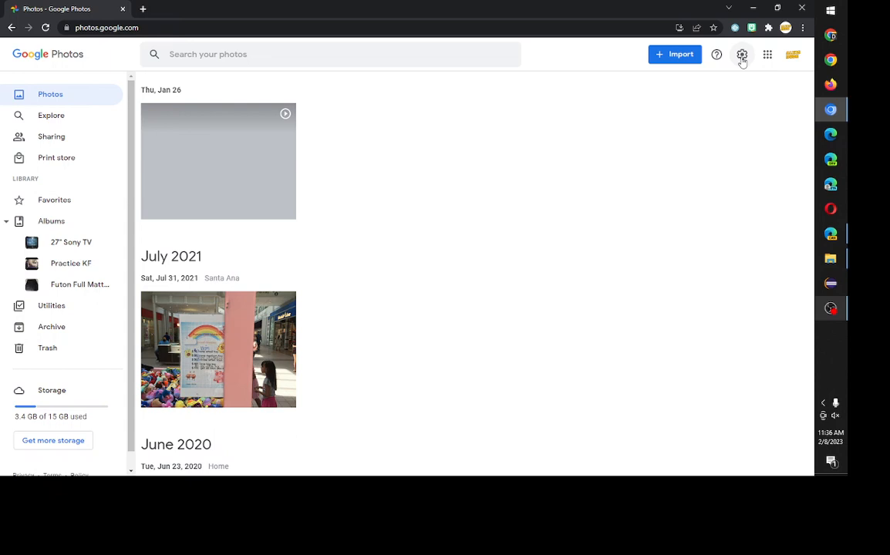
pyautogui.moveTo(740, 54)
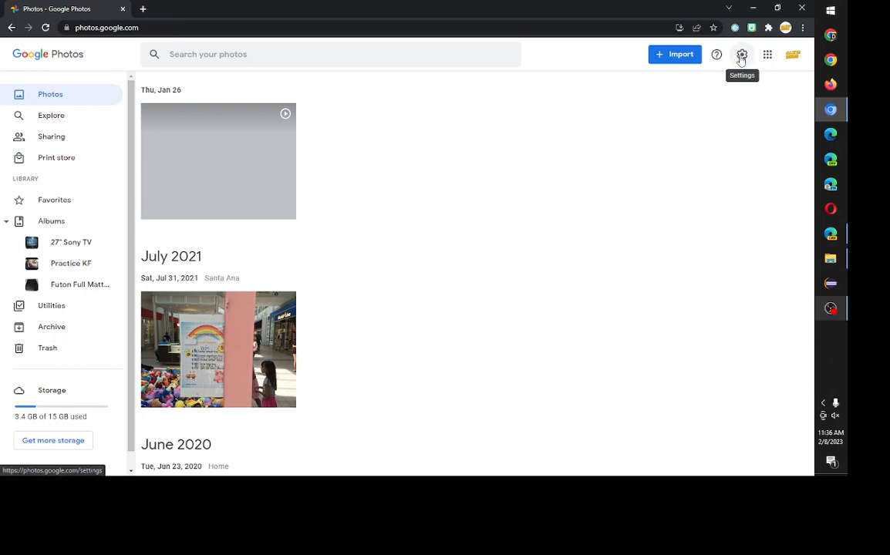
# Step: Open Google Photos settings showing backup quality with Original quality selected
pyautogui.click(740, 54)
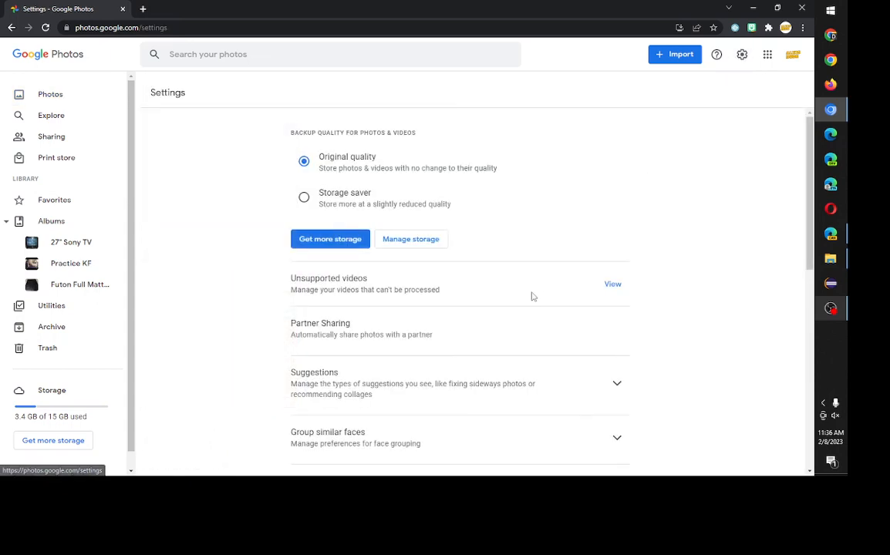
pyautogui.moveTo(509, 265)
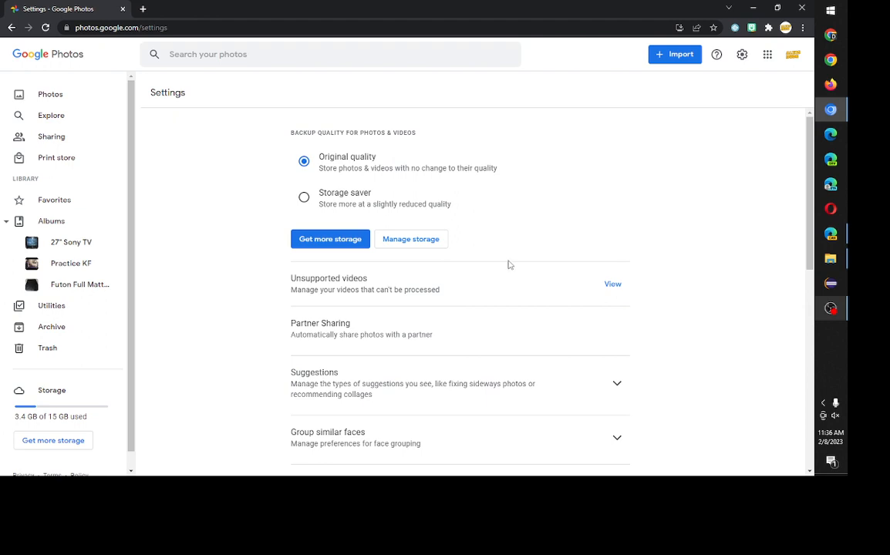
pyautogui.moveTo(424, 245)
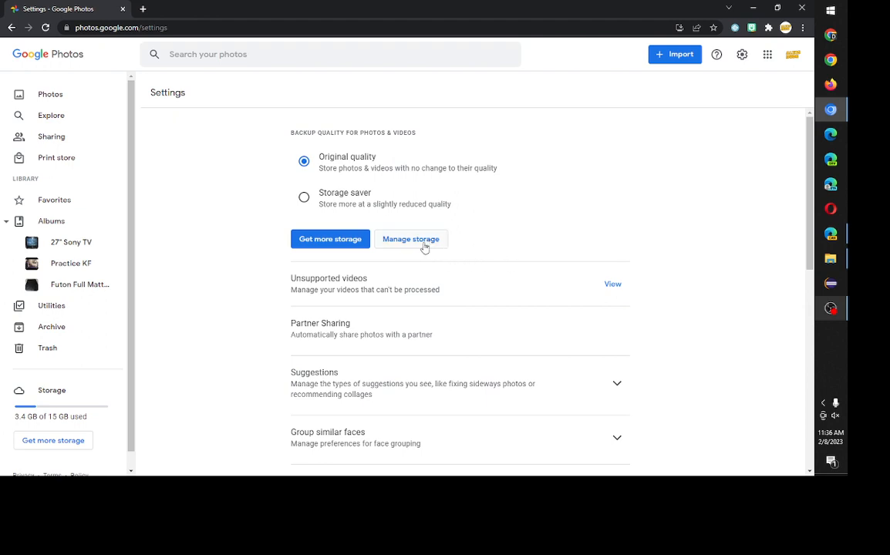
pyautogui.moveTo(410, 239)
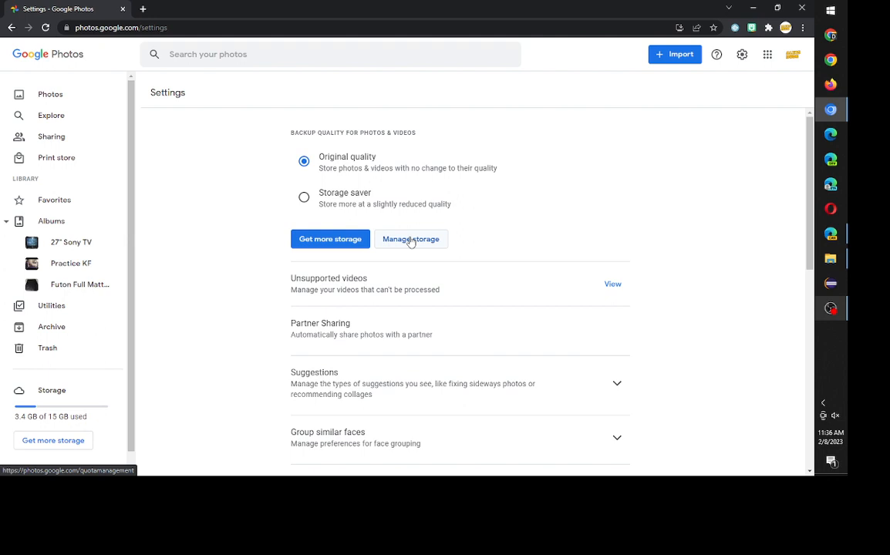
# Step: Open Manage storage and bring the Recover storage option into view
pyautogui.click(410, 238)
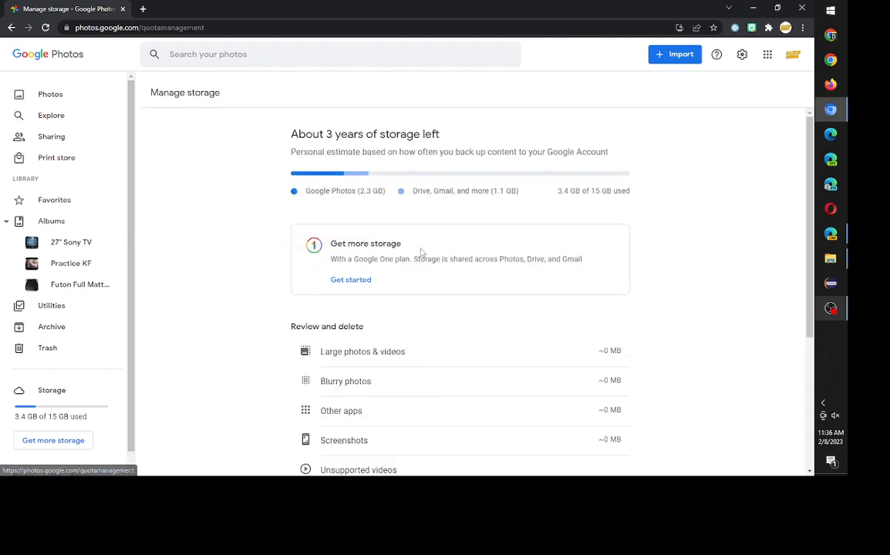
pyautogui.scroll(-3)
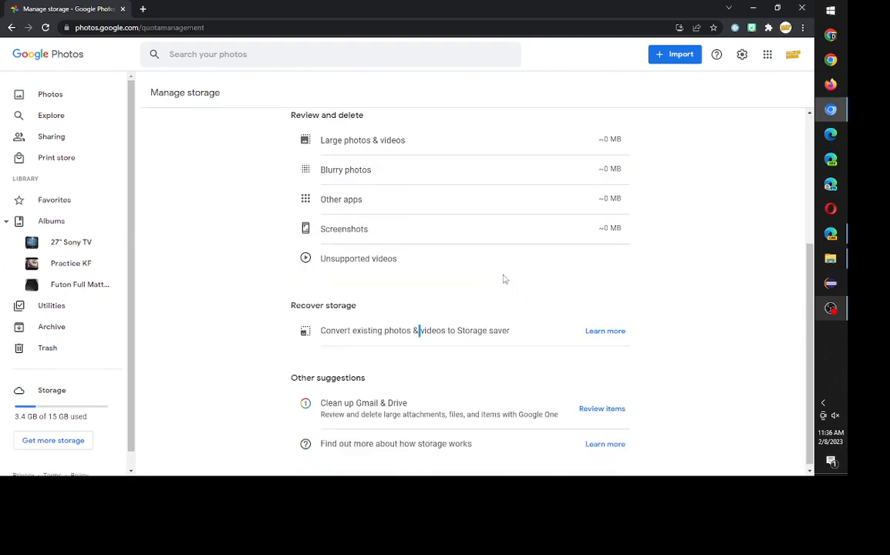
pyautogui.doubleClick(324, 301)
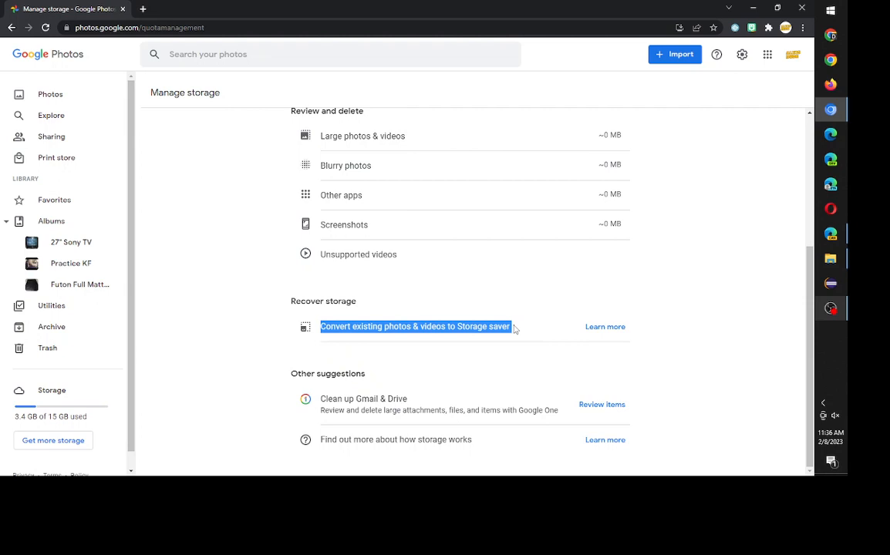
# Step: Open Recover storage, tick then untick the 'I understand' acknowledgement, and close without compressing
pyautogui.click(417, 327)
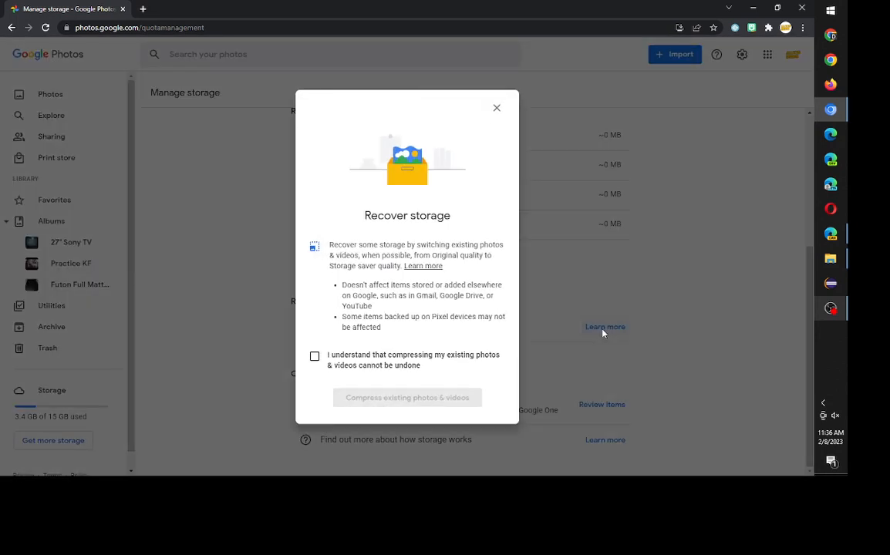
pyautogui.moveTo(484, 293)
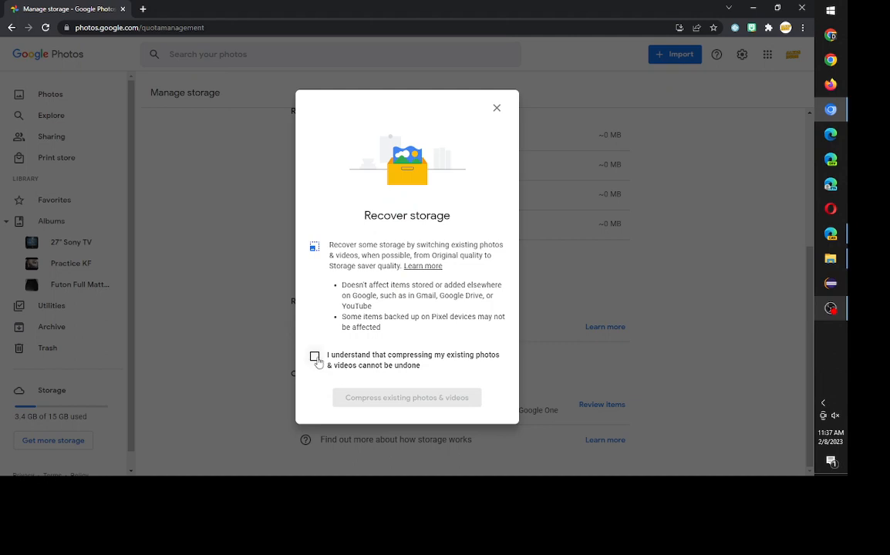
pyautogui.click(315, 355)
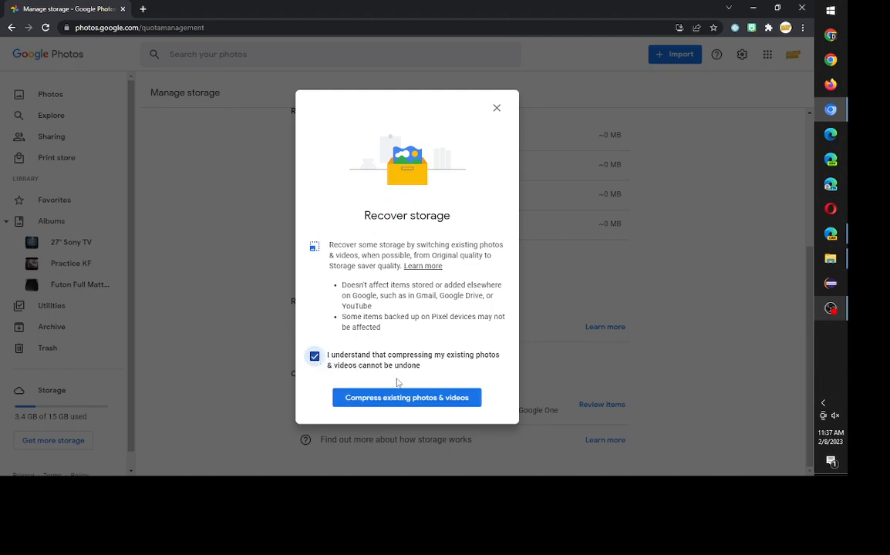
pyautogui.click(315, 354)
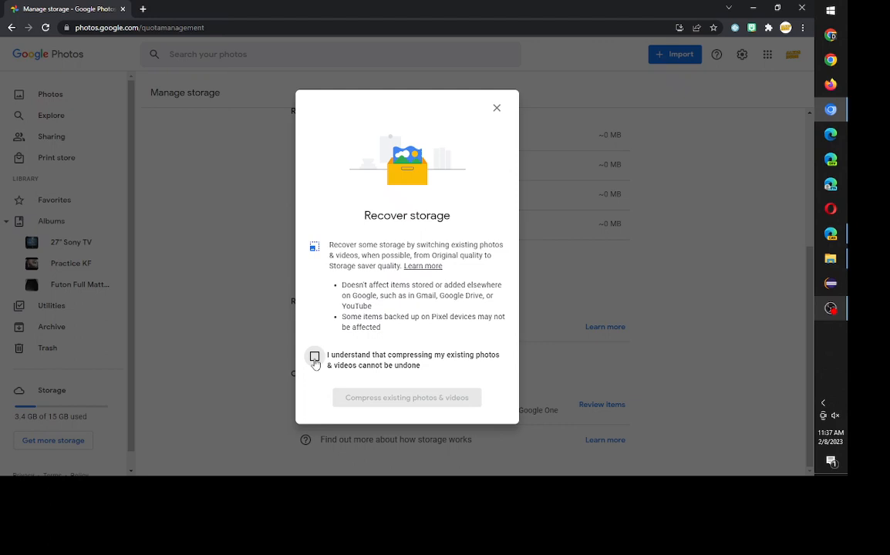
pyautogui.moveTo(441, 226)
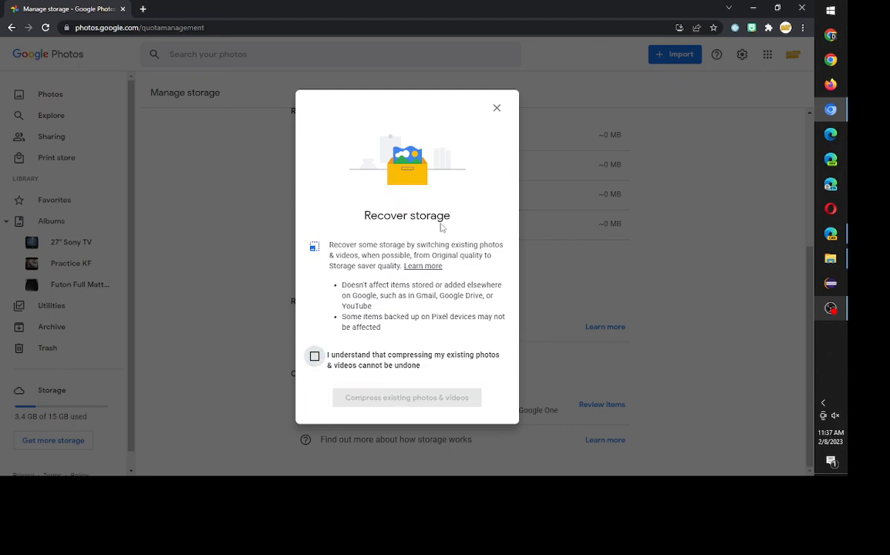
pyautogui.moveTo(484, 179)
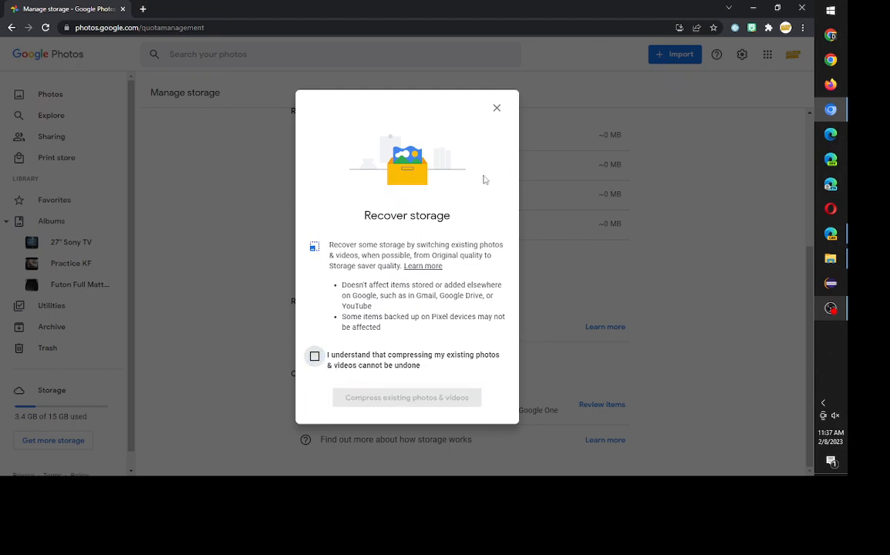
pyautogui.moveTo(497, 125)
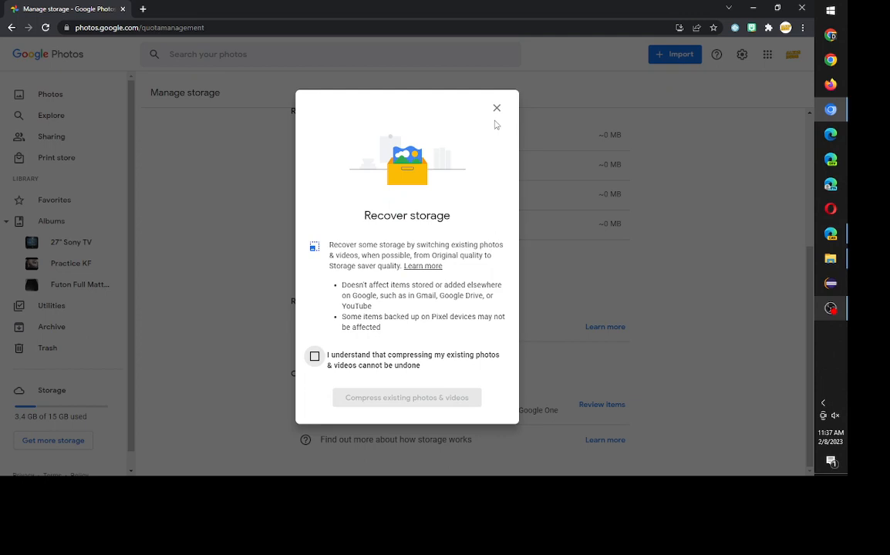
pyautogui.click(496, 108)
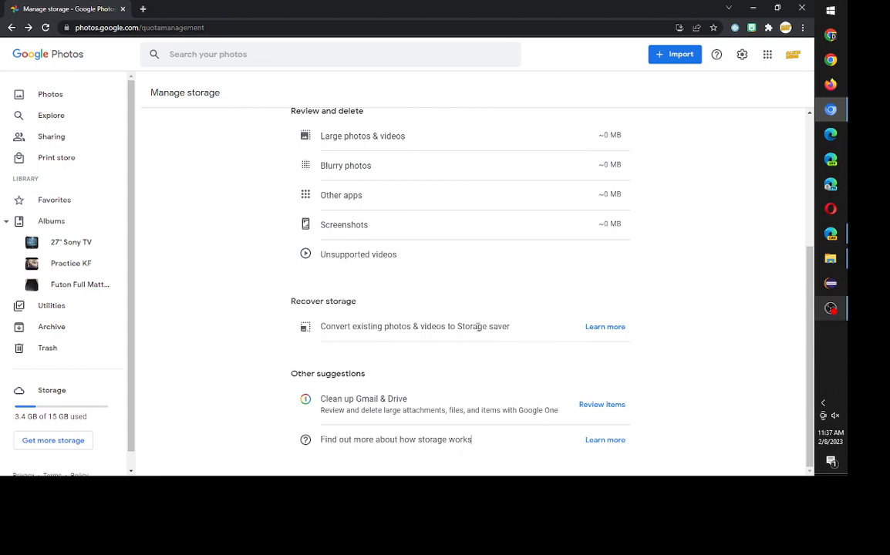
pyautogui.moveTo(567, 327)
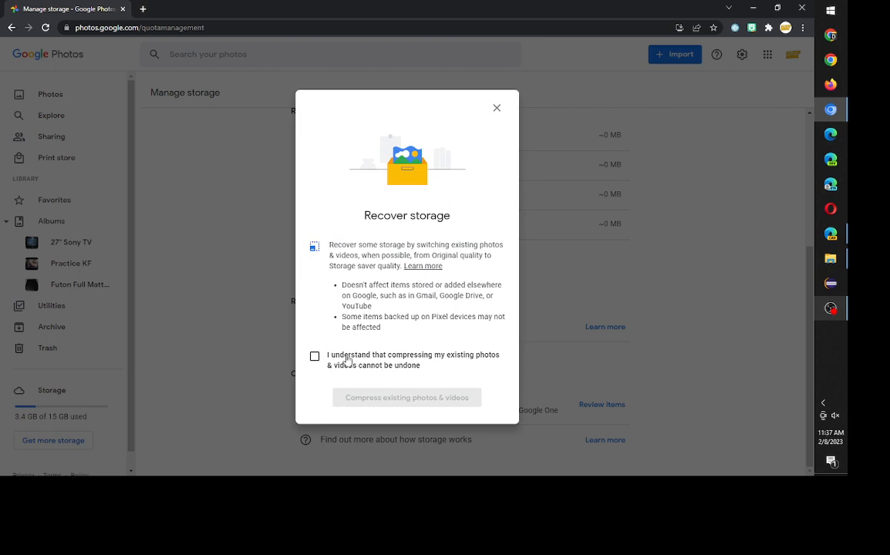
pyautogui.moveTo(337, 367)
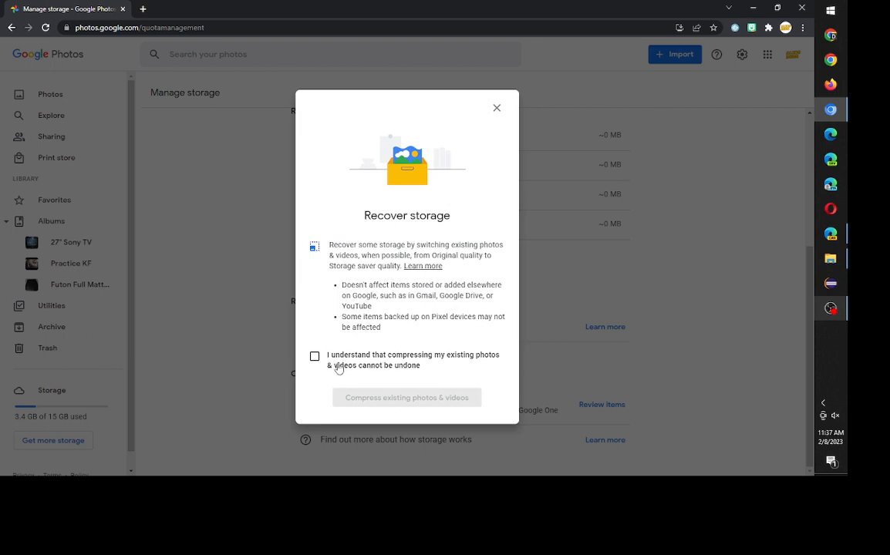
pyautogui.click(314, 354)
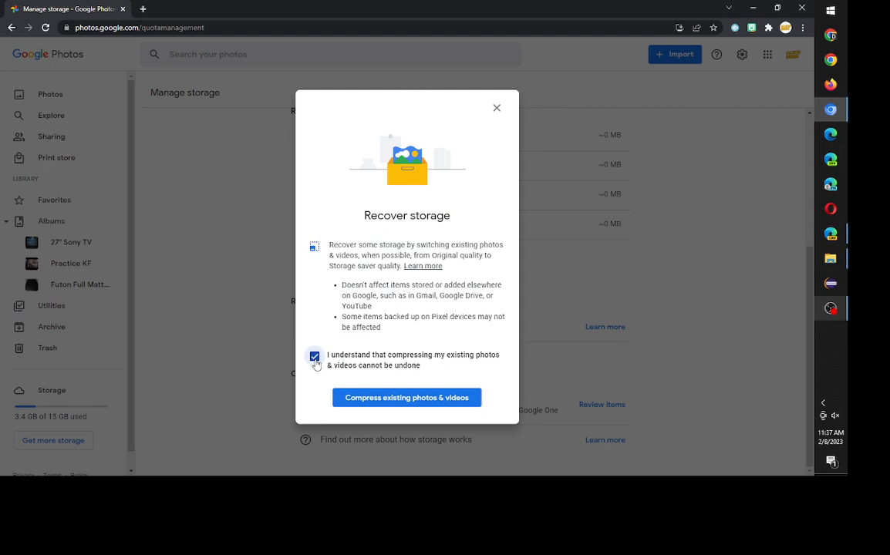
pyautogui.click(314, 356)
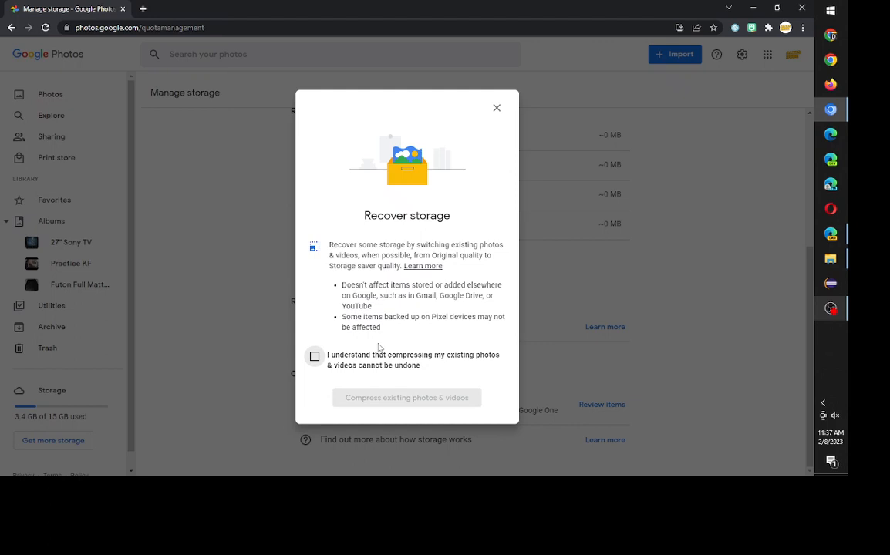
pyautogui.moveTo(497, 108)
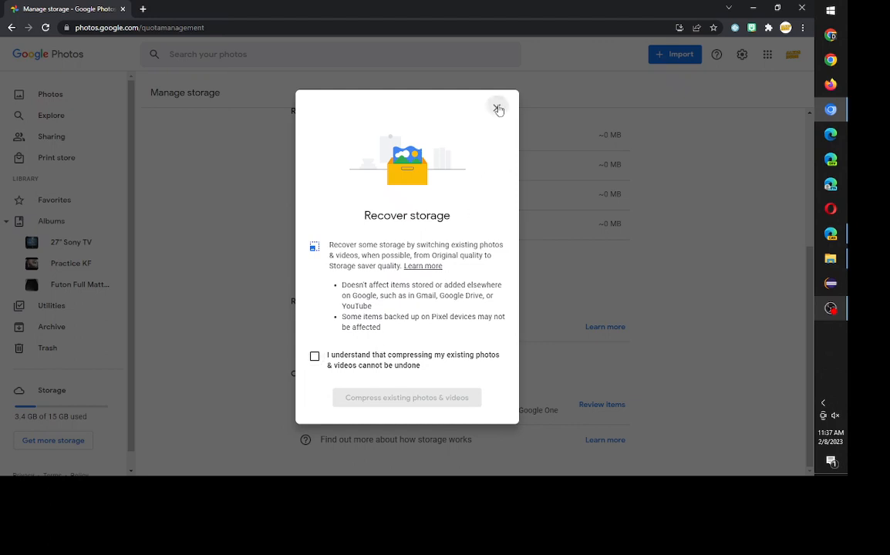
# Step: Close the Recover storage dialog and return to settings via the photo library
pyautogui.click(498, 106)
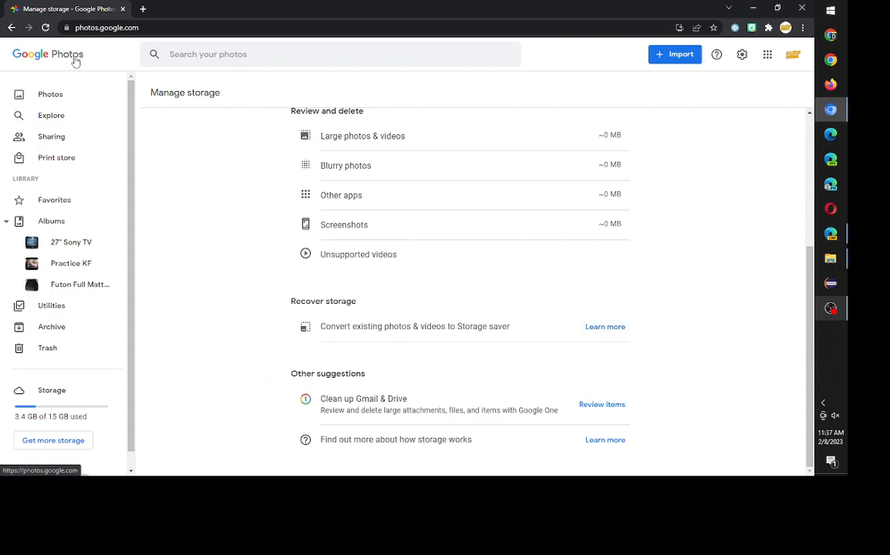
pyautogui.click(49, 94)
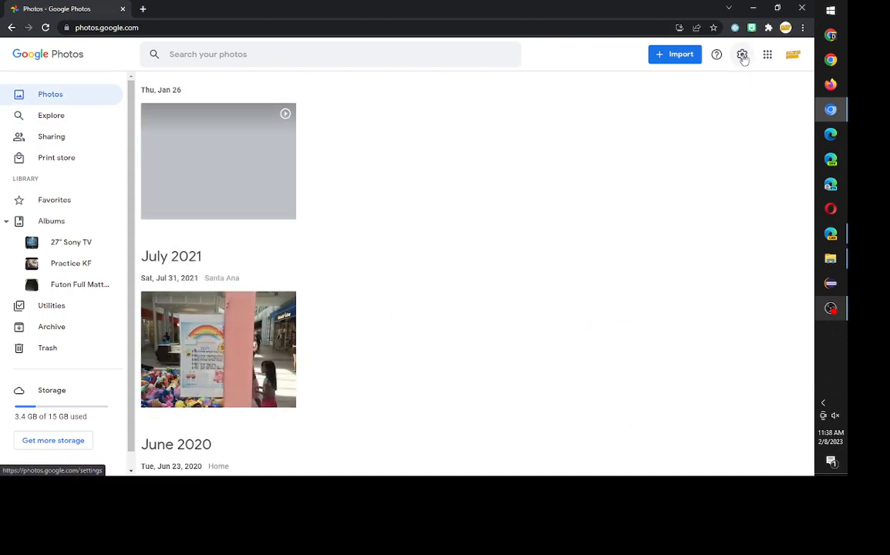
pyautogui.moveTo(742, 54)
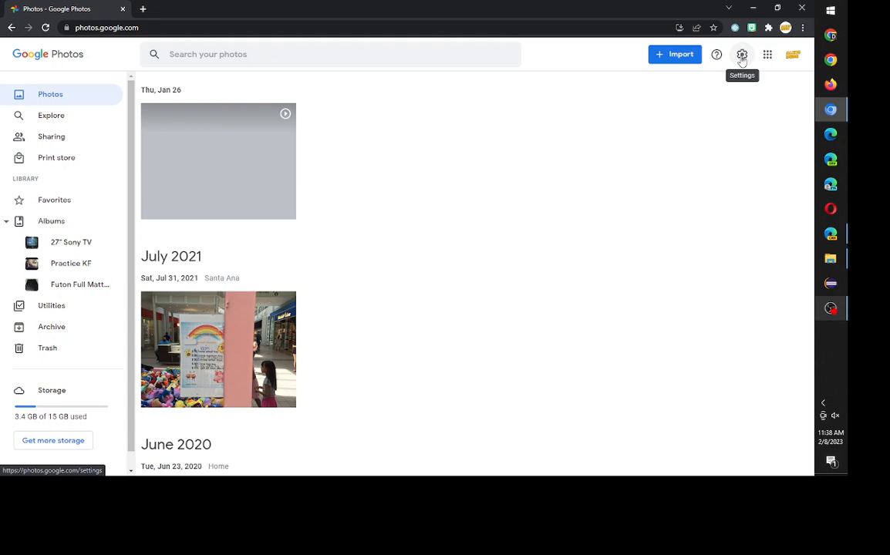
pyautogui.click(740, 54)
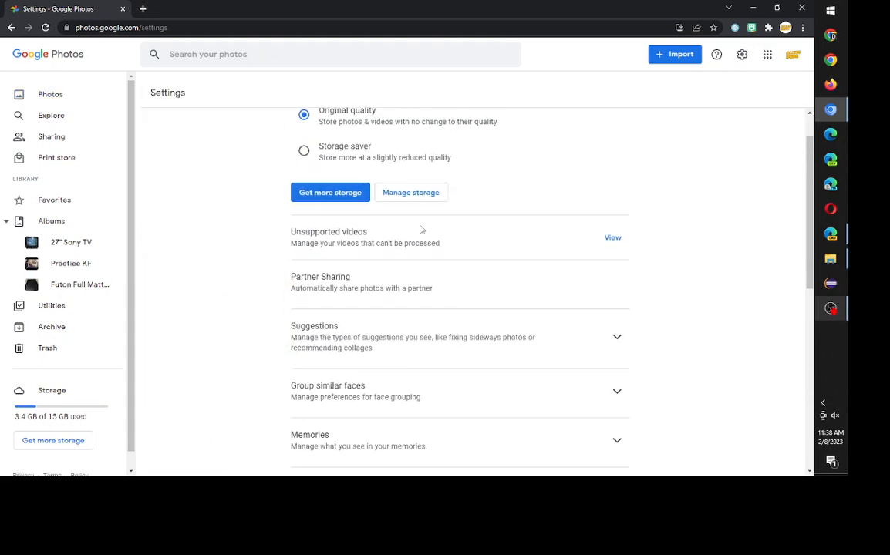
# Step: Reopen Manage storage and scroll to the Recover storage option
pyautogui.scroll(3)
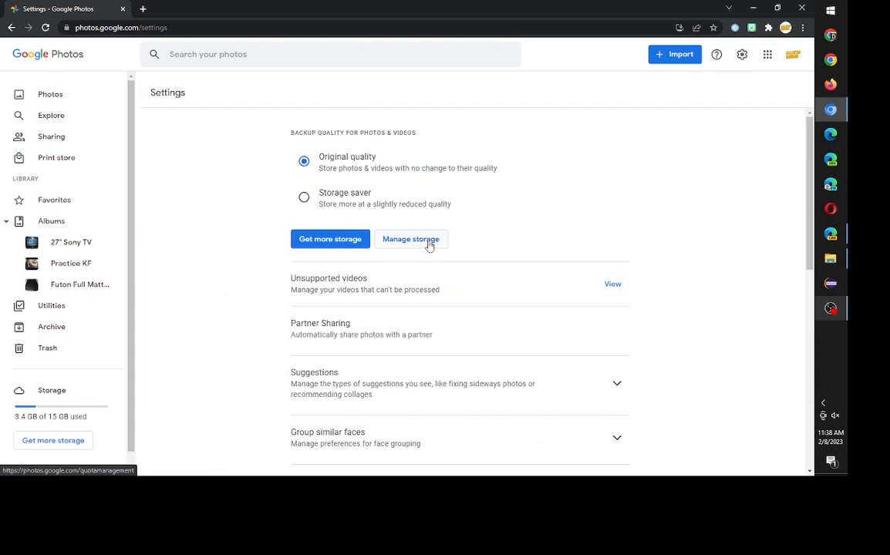
pyautogui.click(411, 239)
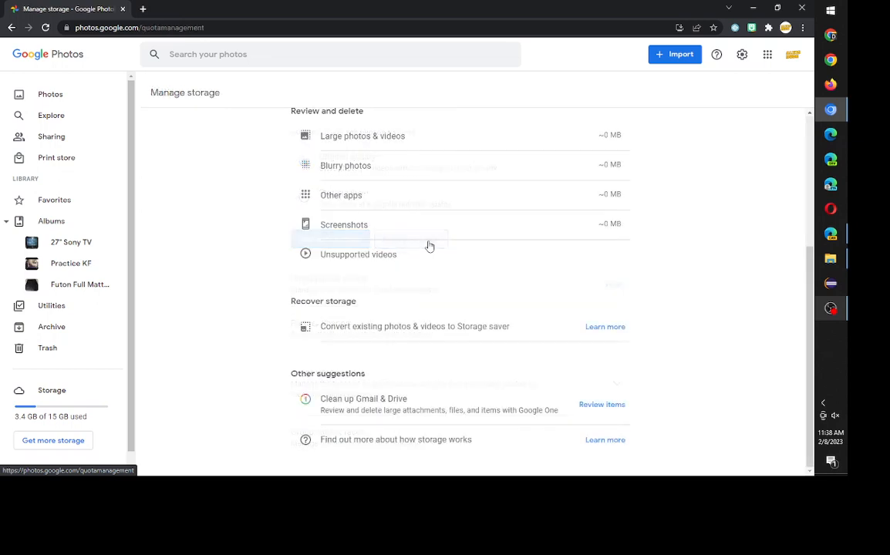
pyautogui.scroll(3)
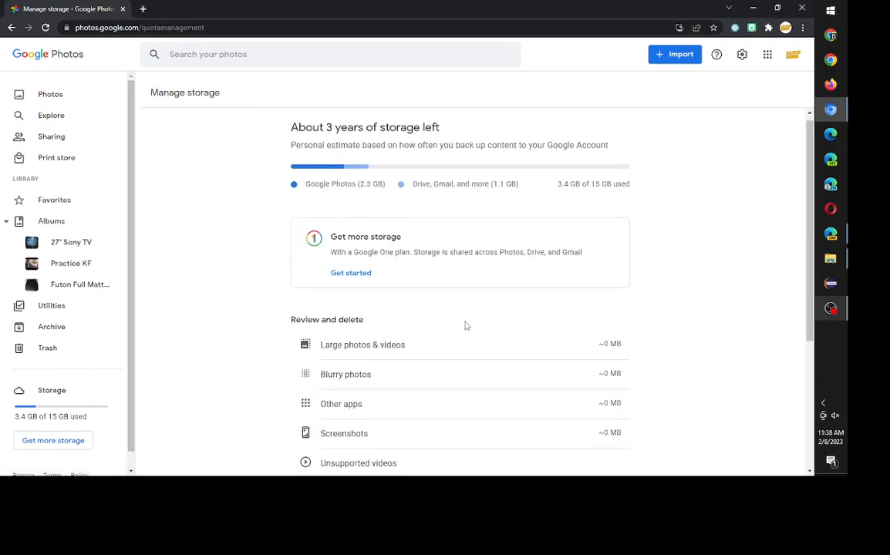
pyautogui.scroll(-3)
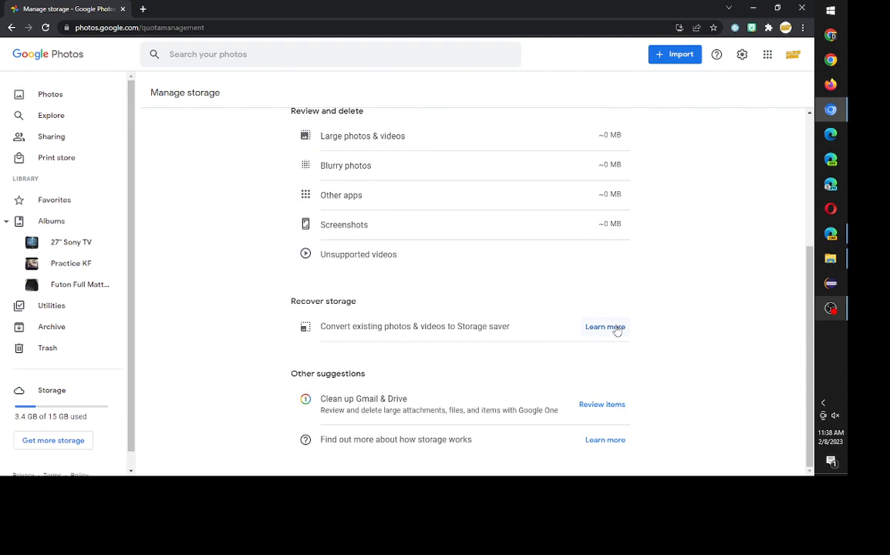
pyautogui.click(604, 327)
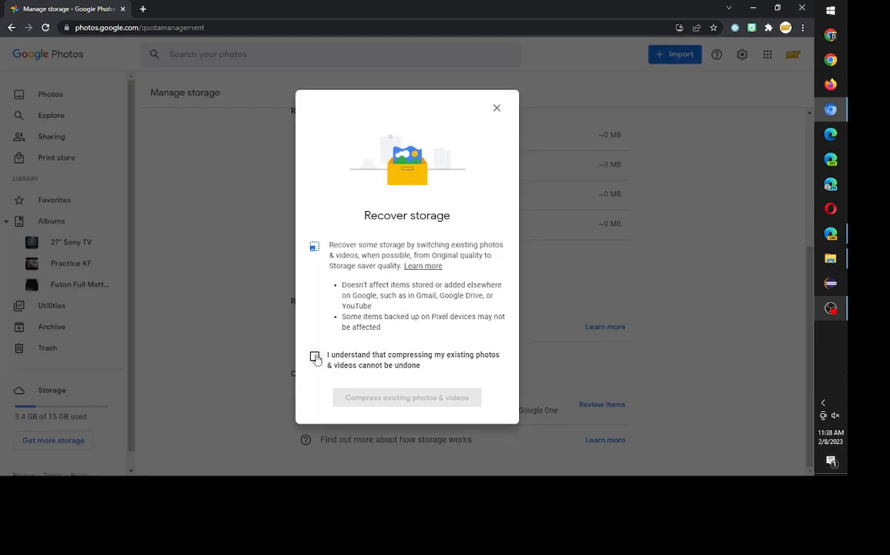
pyautogui.click(315, 355)
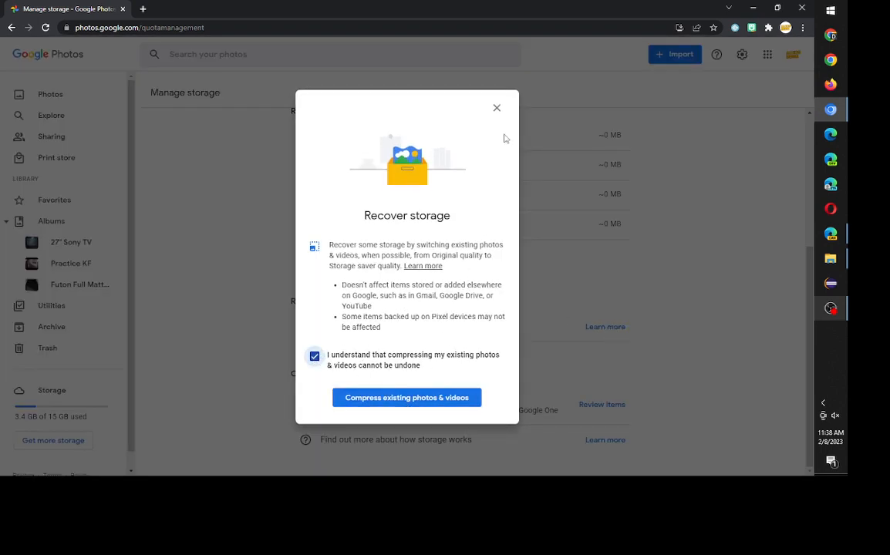
pyautogui.click(497, 108)
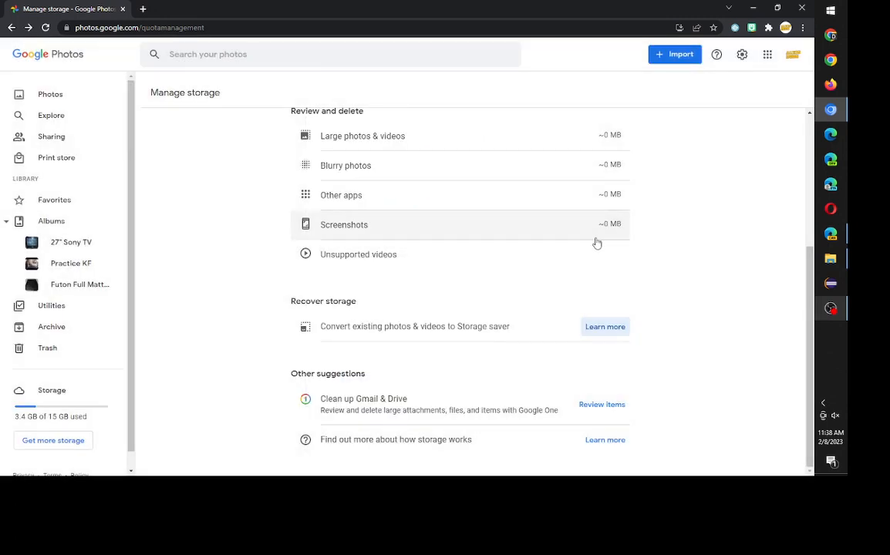